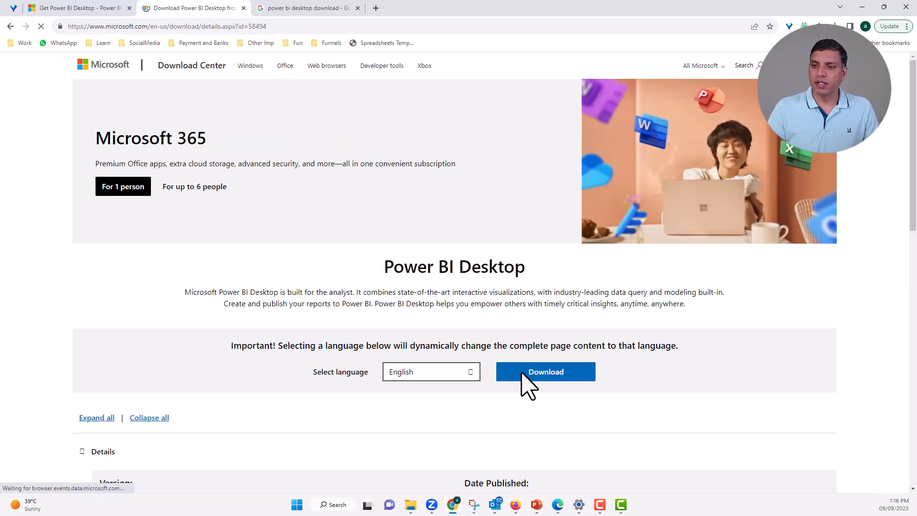
Bring up the list of downloadable Power BI Desktop installer files via the Download button.
left_click(544, 371)
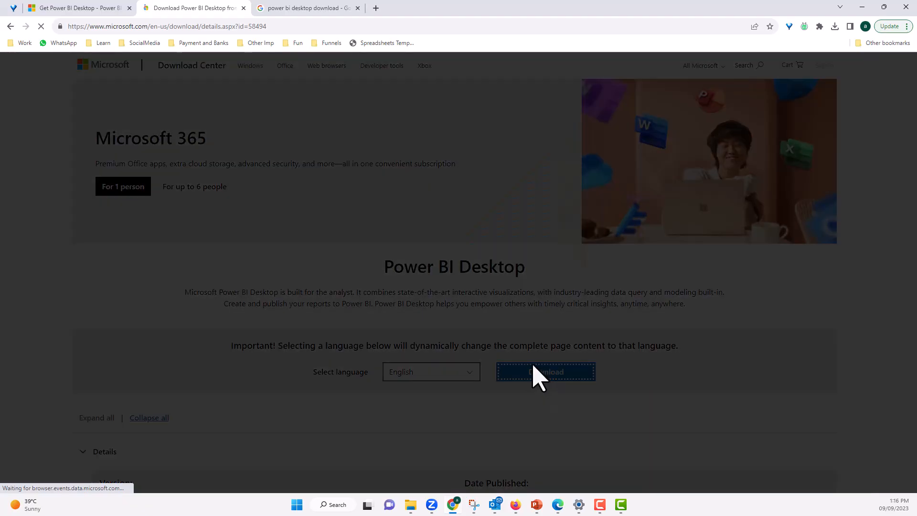
left_click(544, 372)
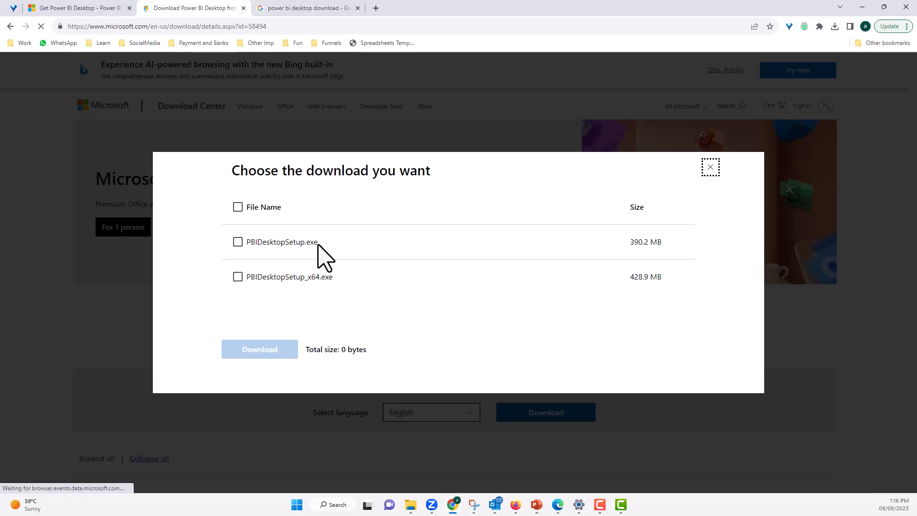
mouse_move(338, 504)
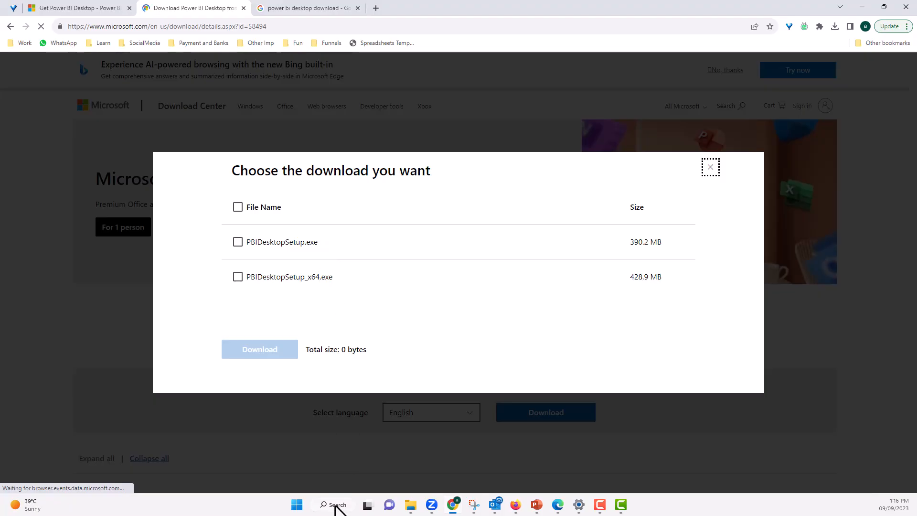
Reach the System and Security settings through Windows search for Control Panel.
left_click(332, 504)
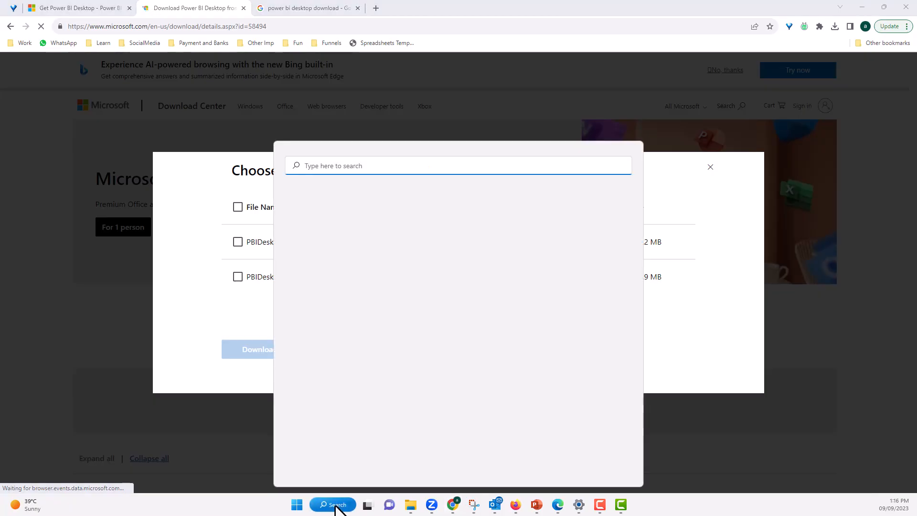
left_click(333, 505)
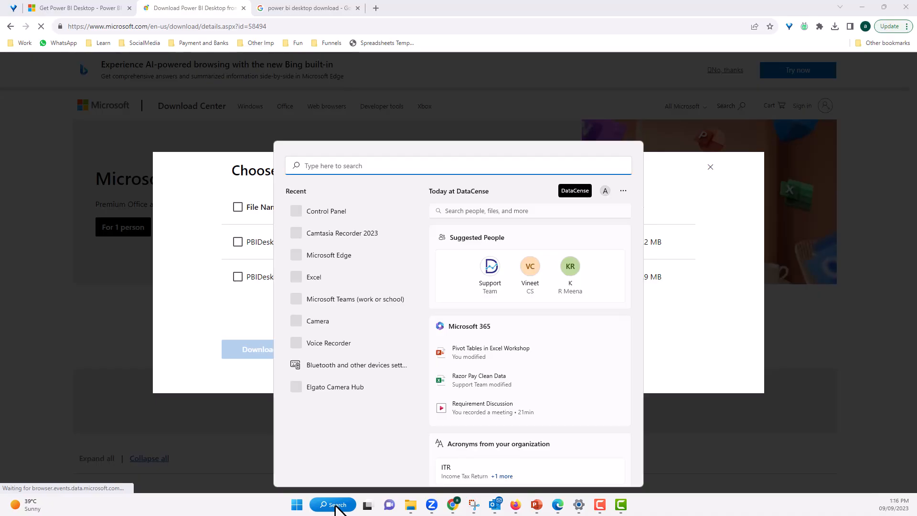
mouse_move(336, 220)
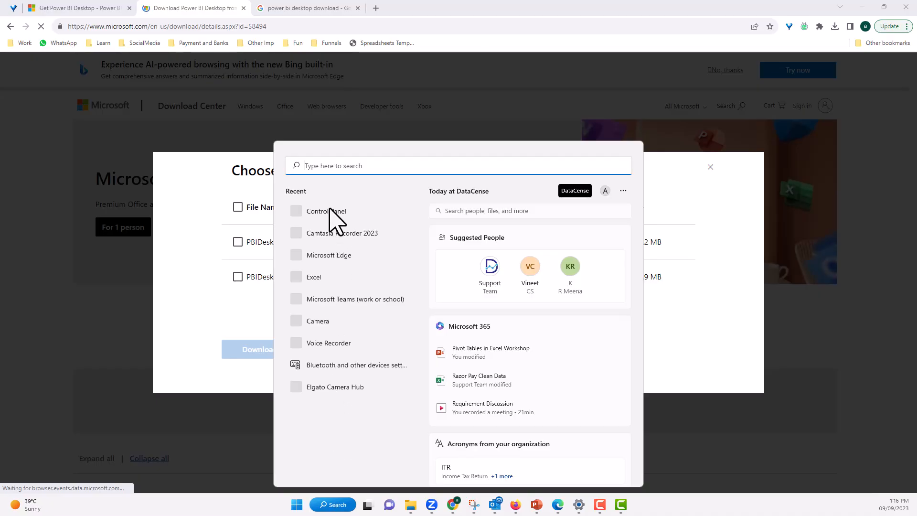
mouse_move(338, 226)
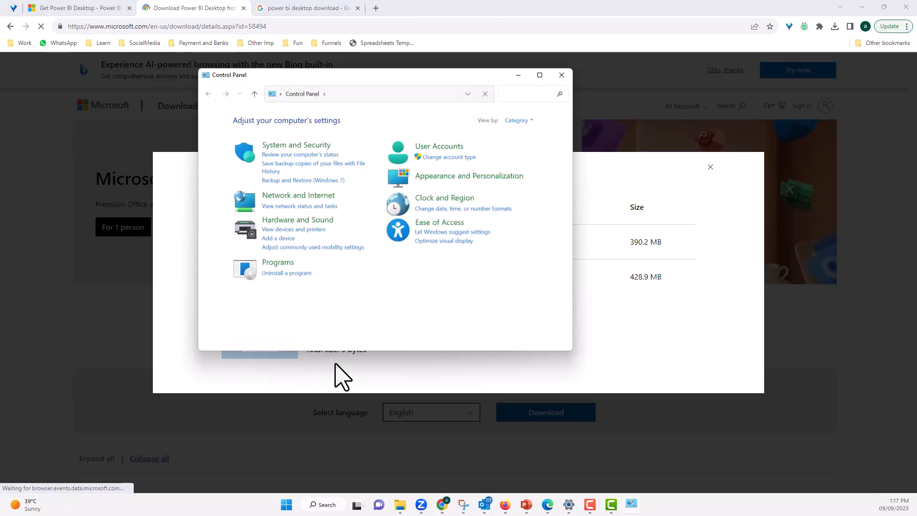
mouse_move(301, 157)
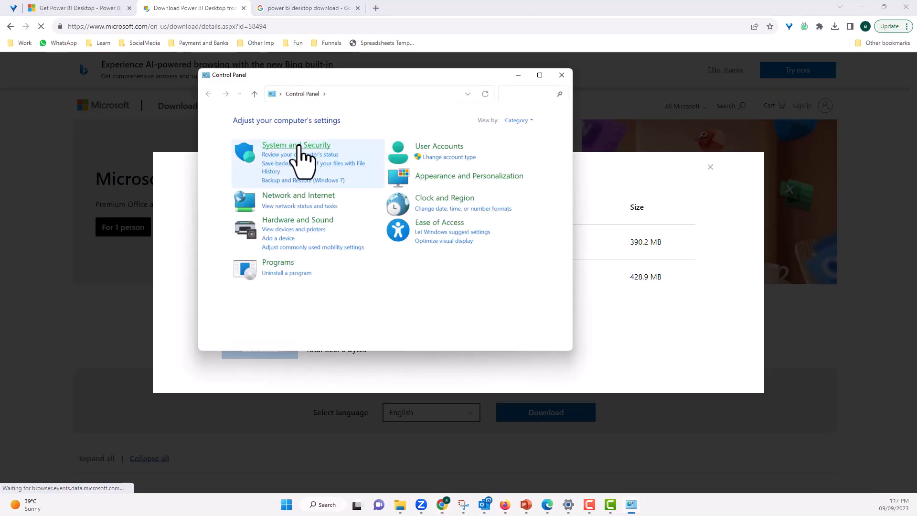
left_click(296, 145)
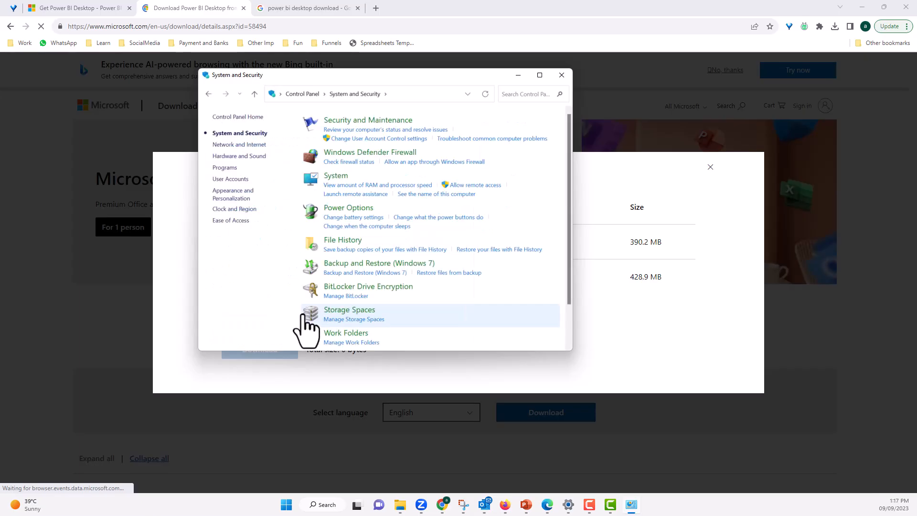
mouse_move(351, 303)
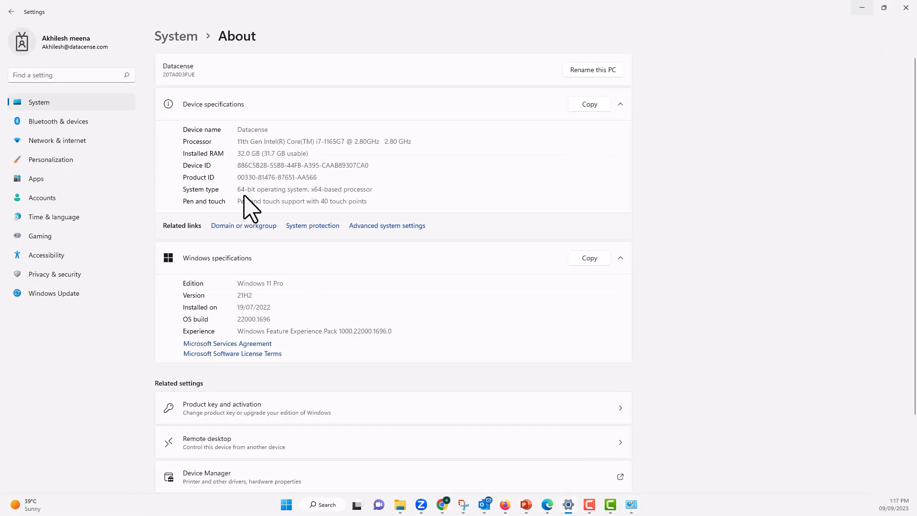
mouse_move(241, 193)
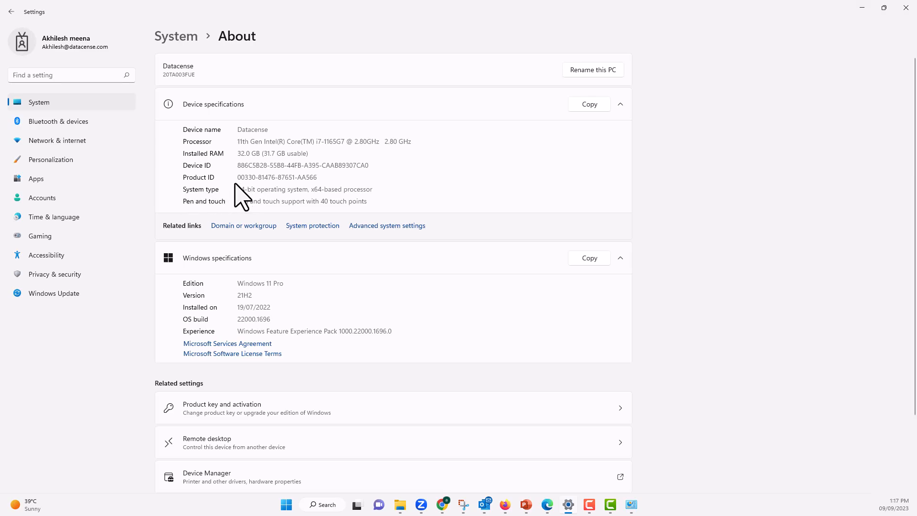
Highlight the '64-bit operating system' System type entry on the About page.
double_click(271, 189)
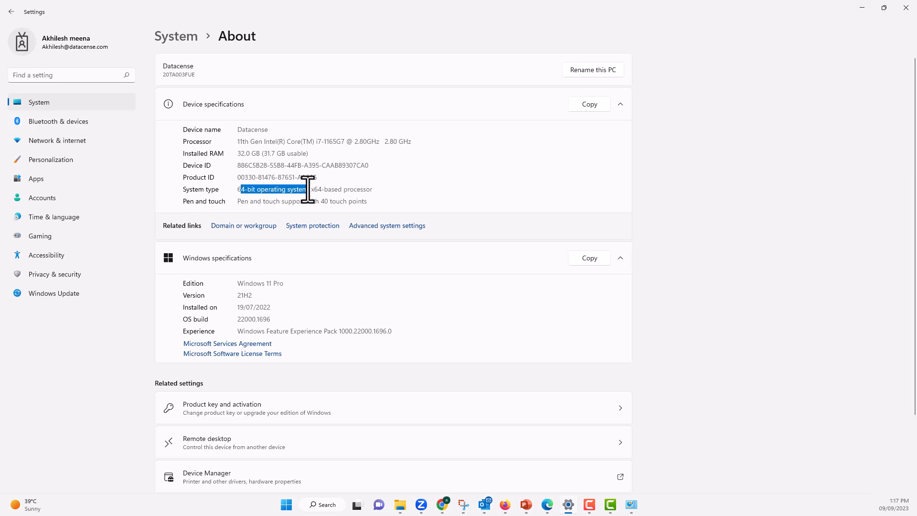
left_click_drag(298, 189, 373, 189)
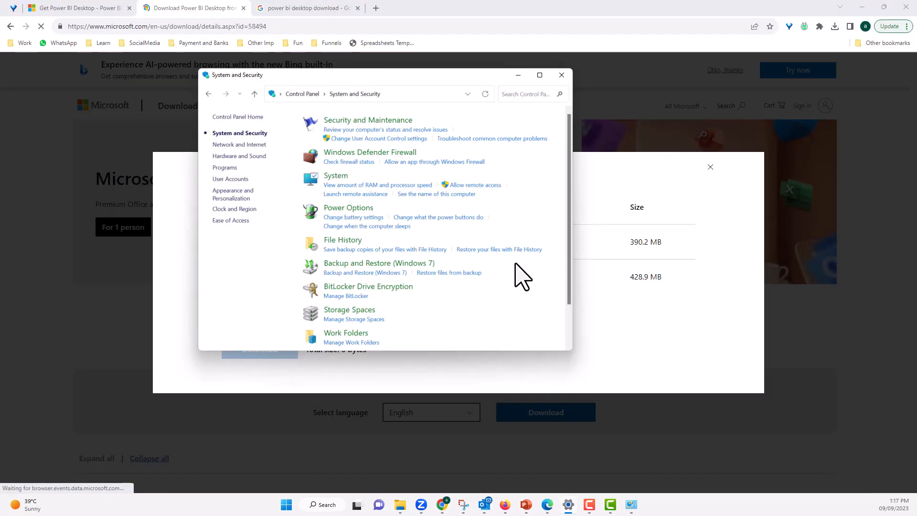
Return to the file choices and select the PBIDesktopSetup_x64.exe installer to download.
left_click(561, 74)
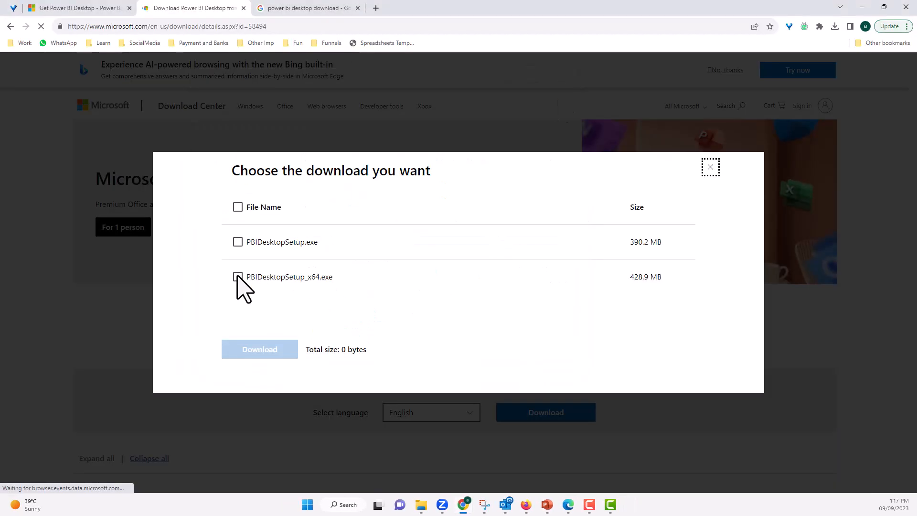
left_click(238, 276)
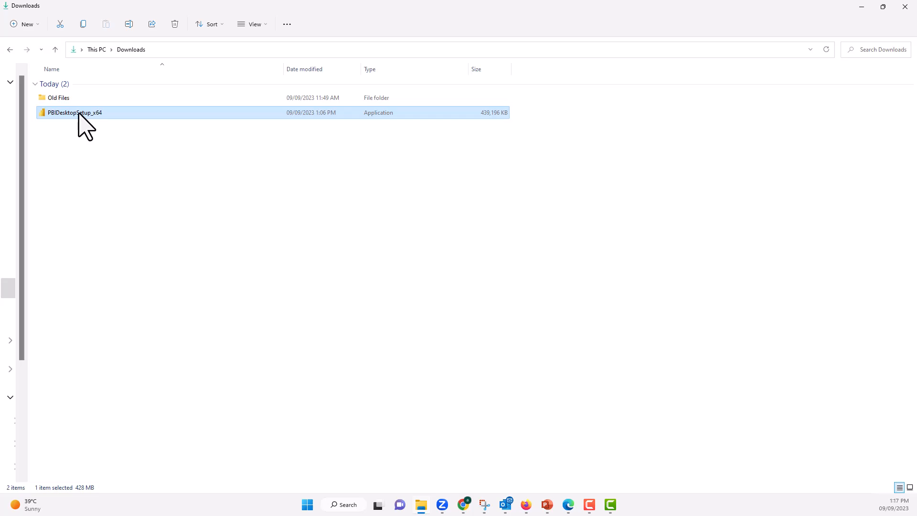
Run PBIDesktopSetup_x64, pass the language and welcome pages, and accept the license agreement.
double_click(74, 113)
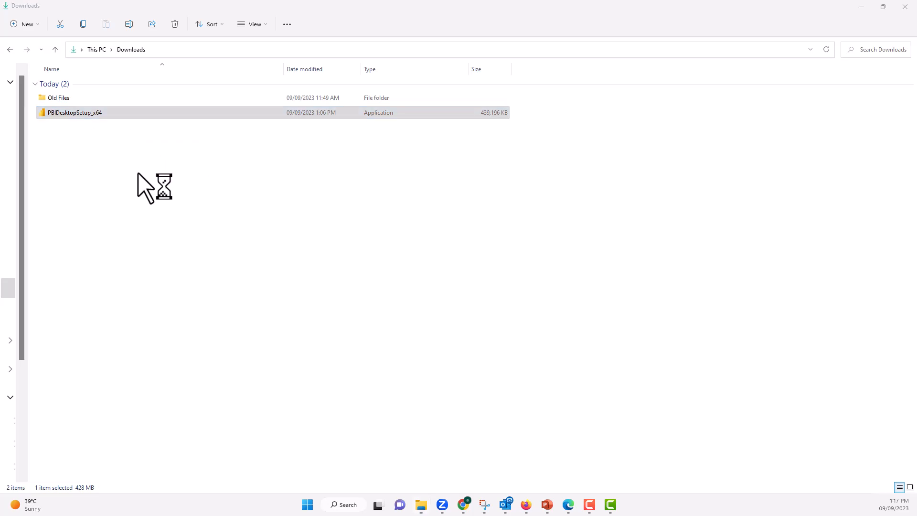
double_click(74, 113)
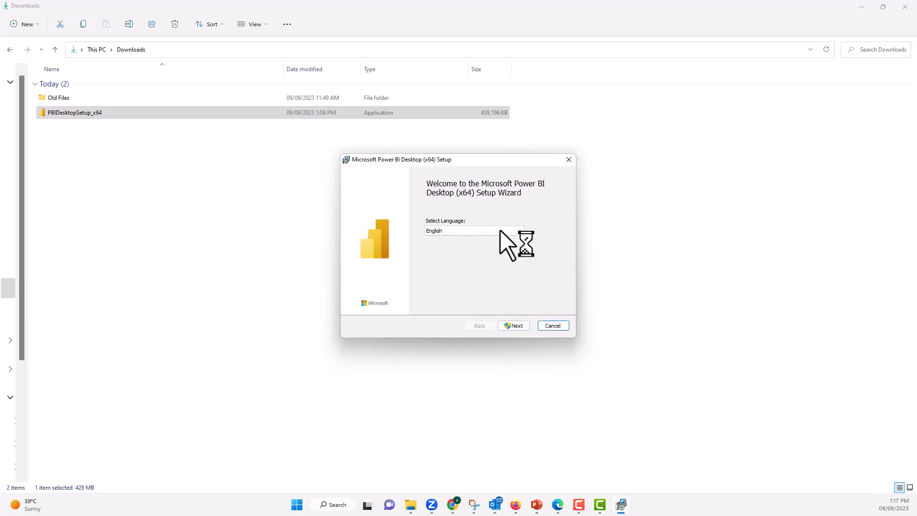
left_click(516, 325)
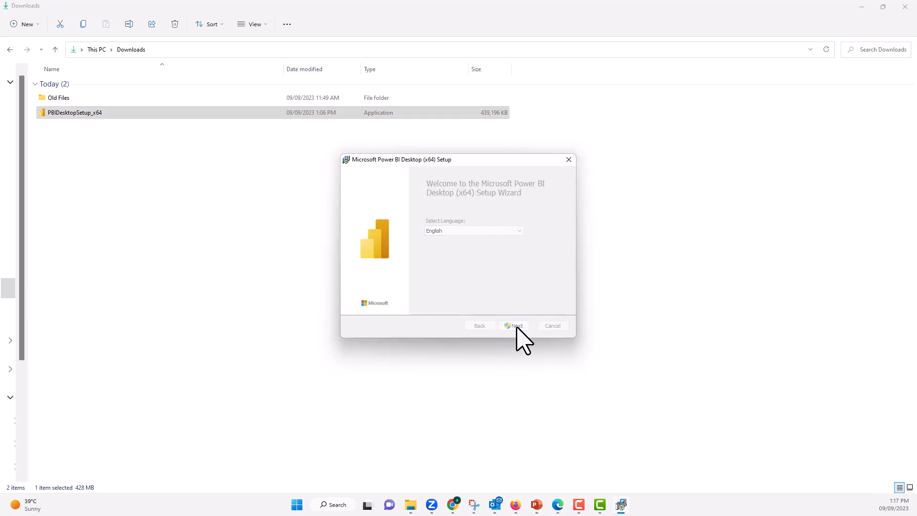
left_click(514, 324)
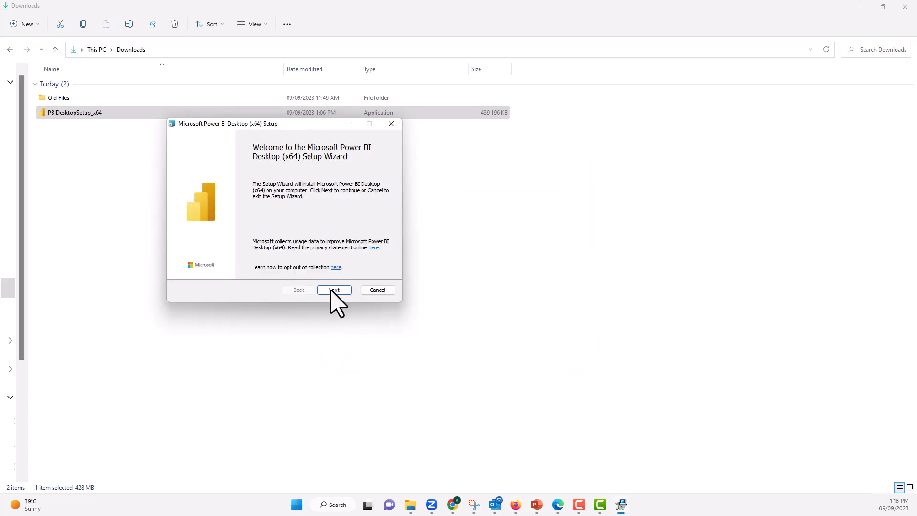
left_click(334, 290)
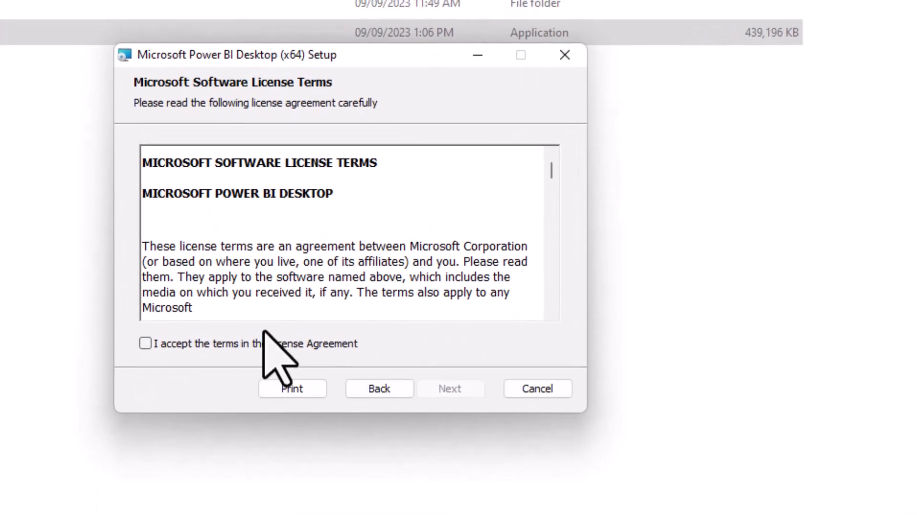
left_click(145, 343)
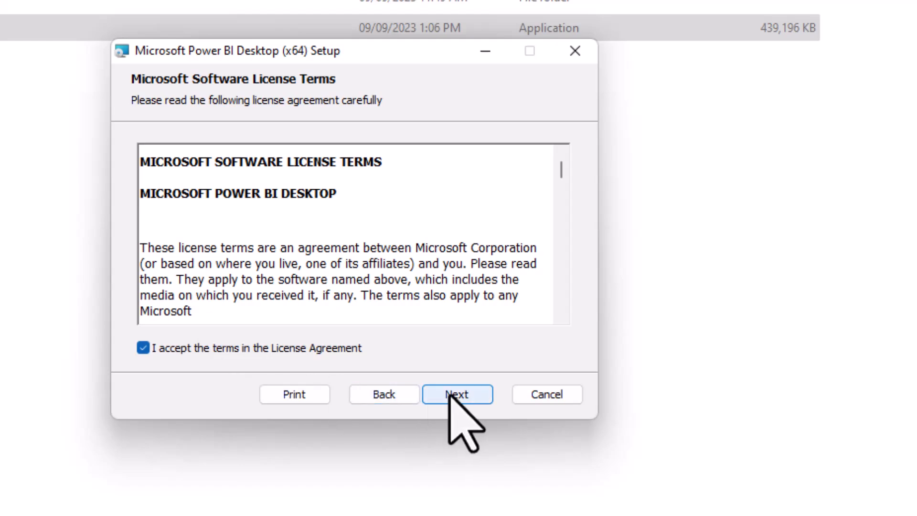
Keep the default install folder, start the installation, and close the setup wizard.
left_click(456, 393)
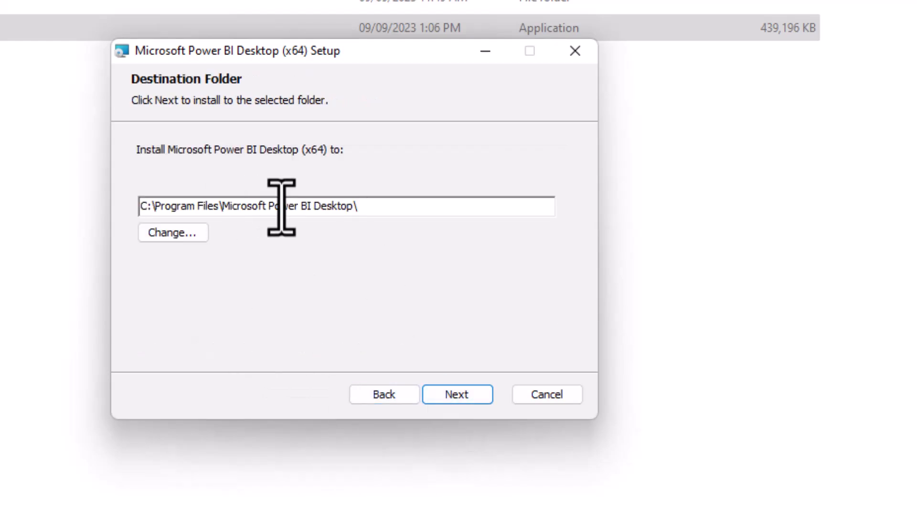
mouse_move(457, 393)
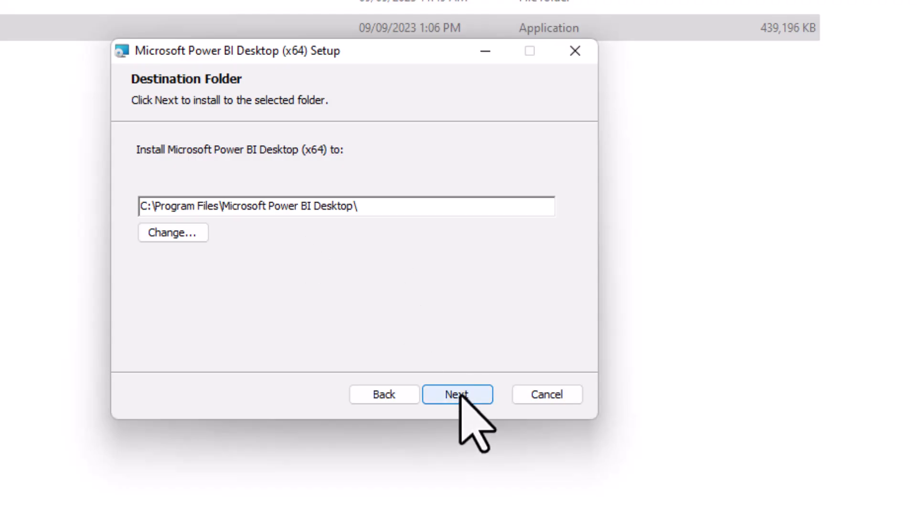
left_click(457, 394)
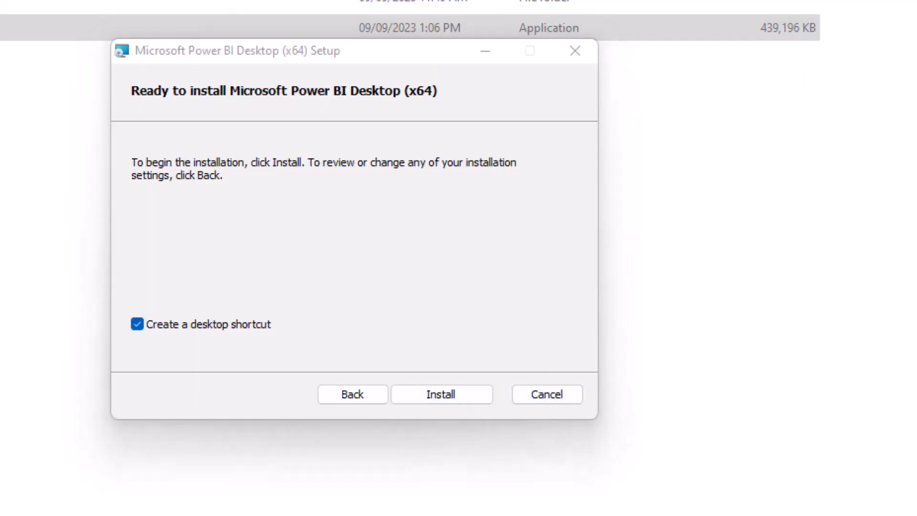
left_click(546, 393)
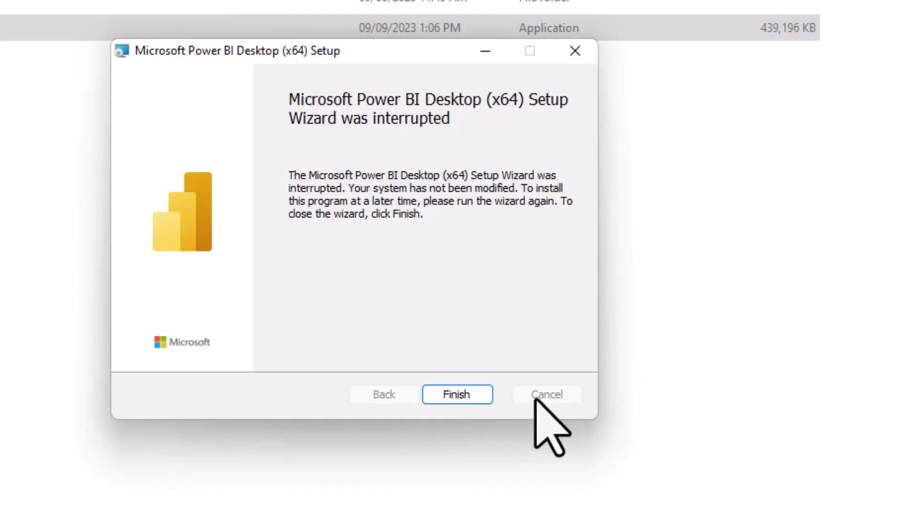
left_click(456, 393)
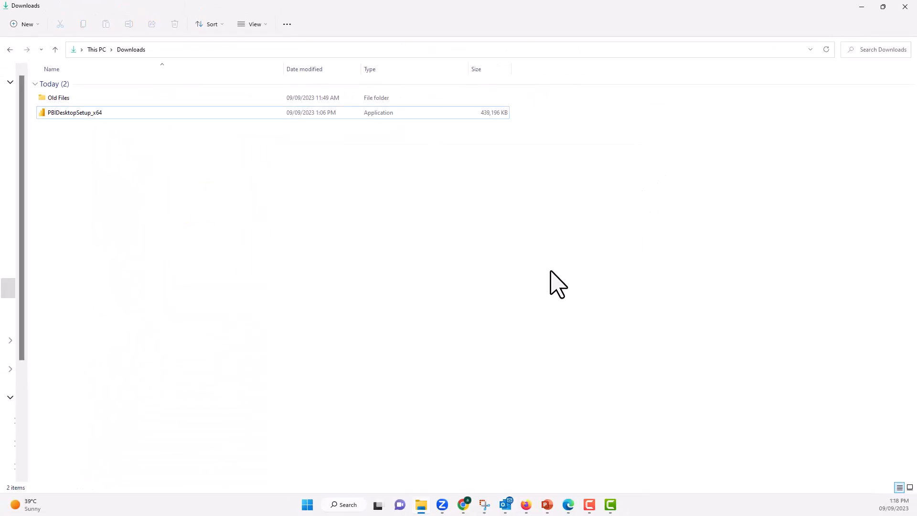
Search Windows for 'Power bi' and launch Power BI Desktop from the results.
left_click(343, 504)
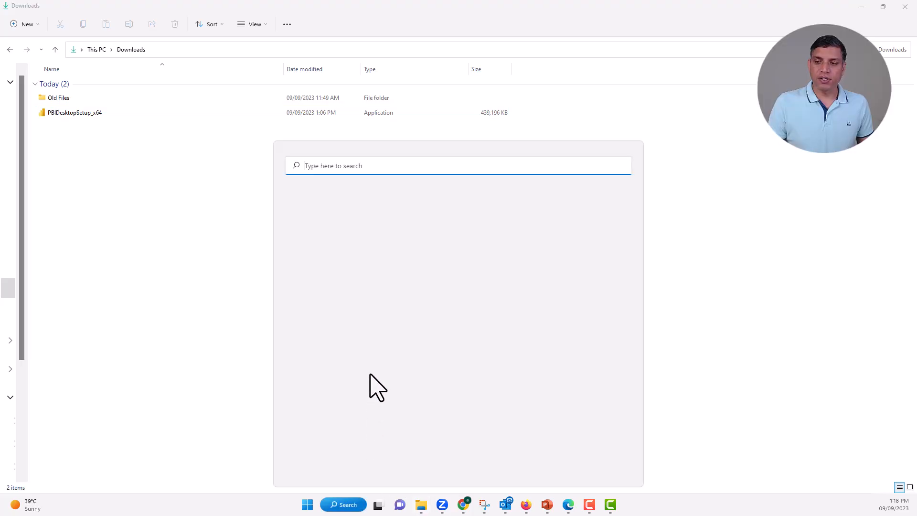
type("Power")
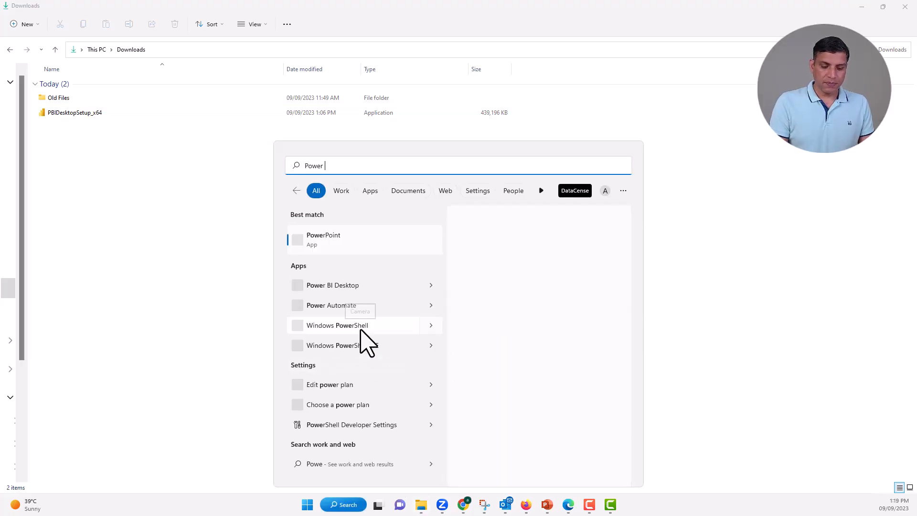
type("bi")
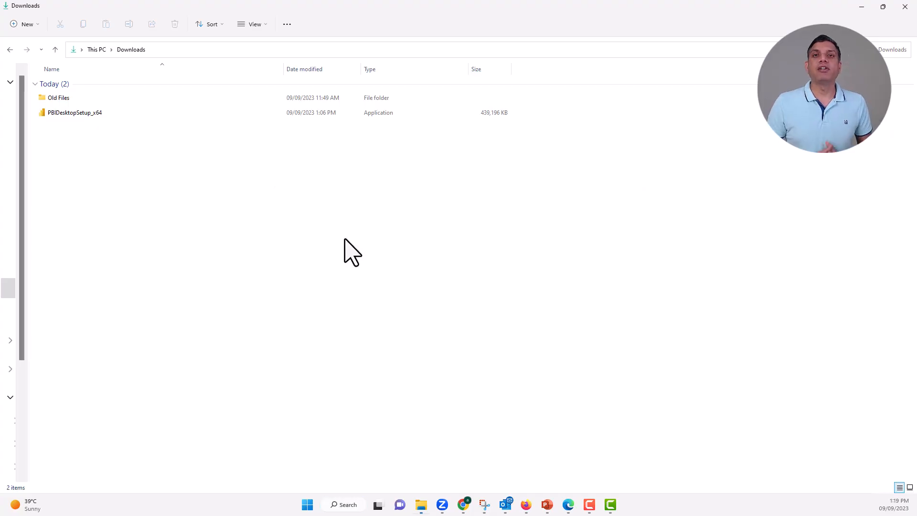
left_click(74, 112)
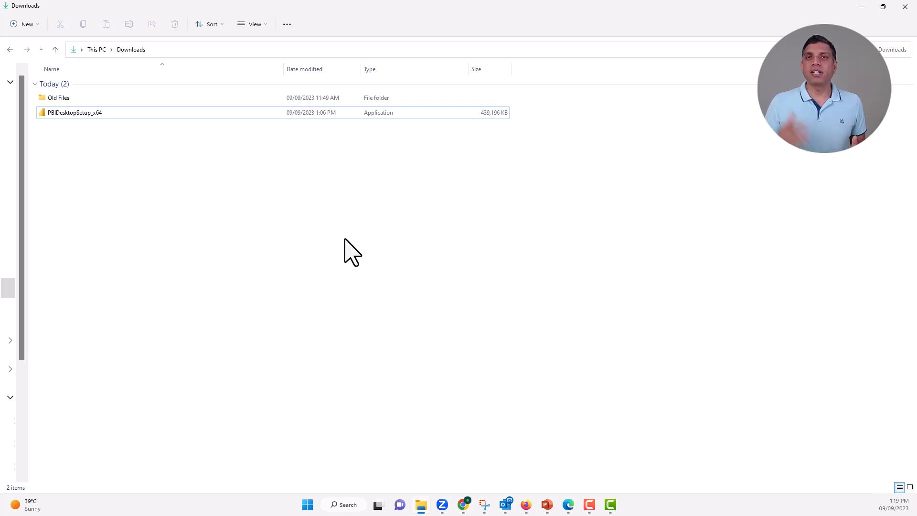
double_click(74, 113)
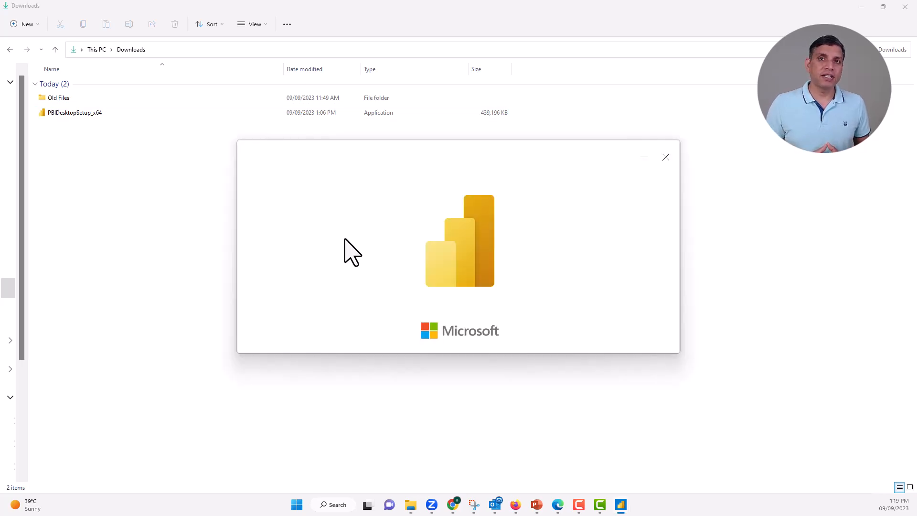